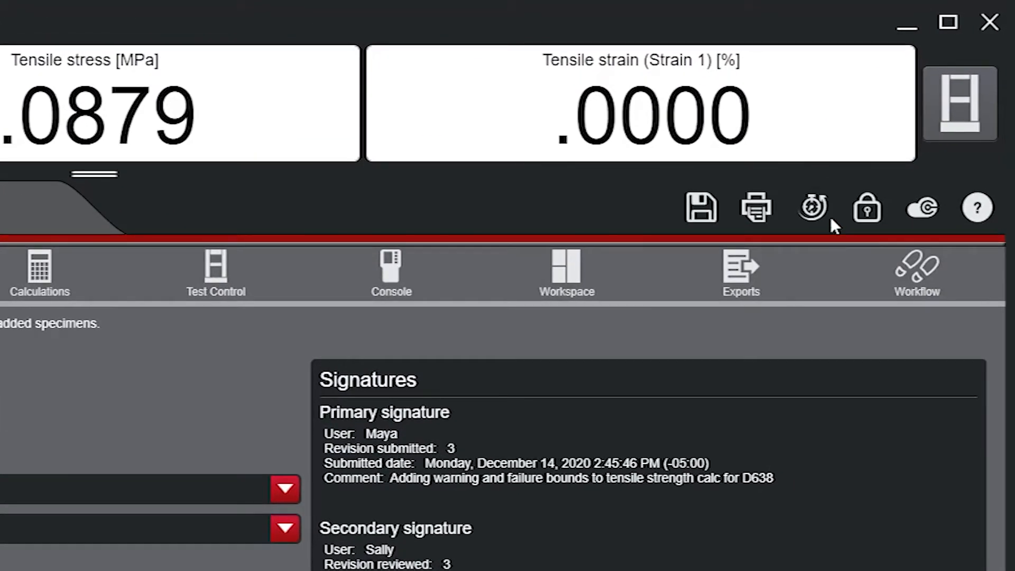
{"action": "mouse_move", "coordinate": [811, 207]}
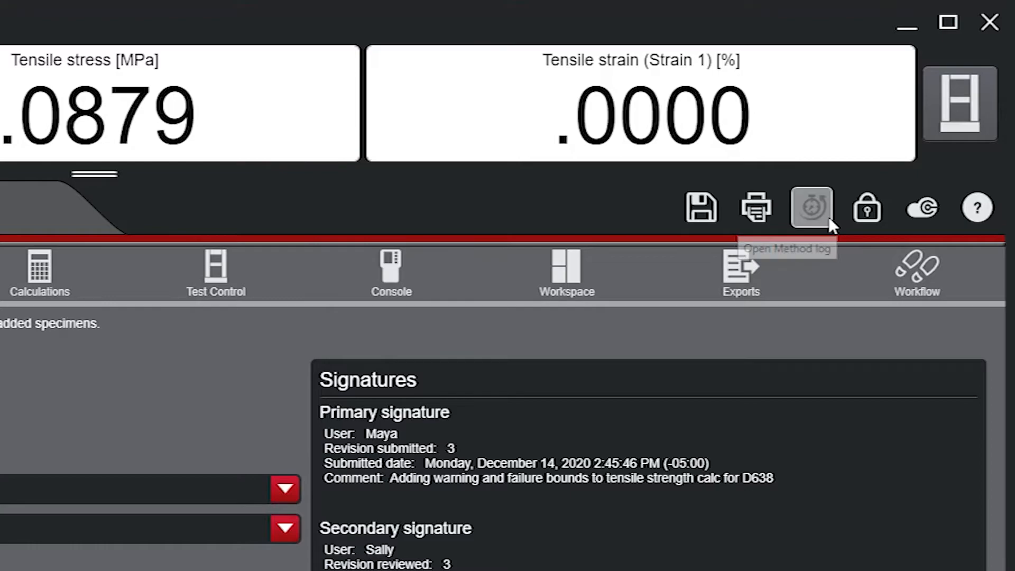
- Bring up the Method Revision History and collapse the Revision 2 change details
{"action": "left_click", "coordinate": [811, 207]}
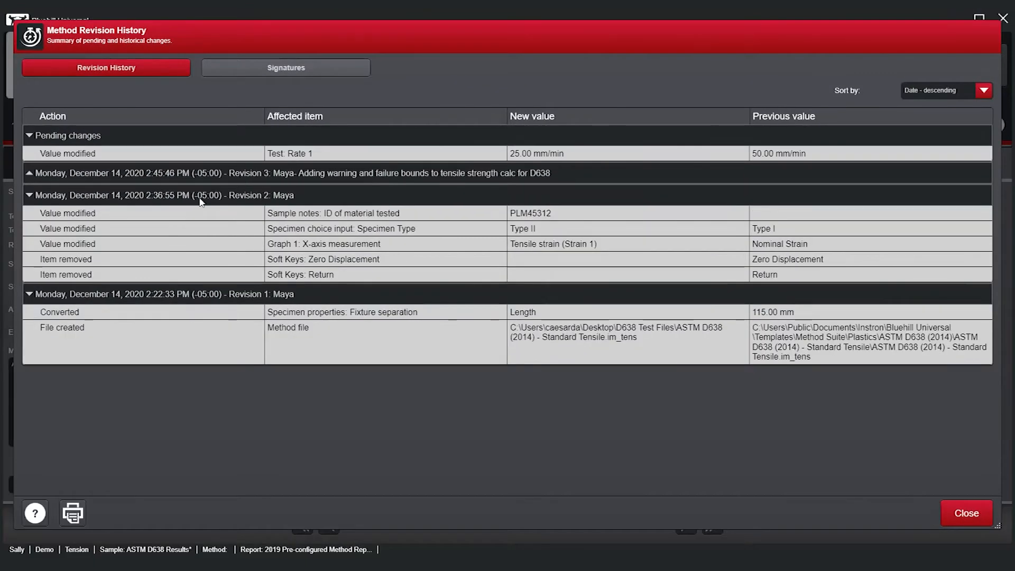
{"action": "left_click", "coordinate": [30, 195]}
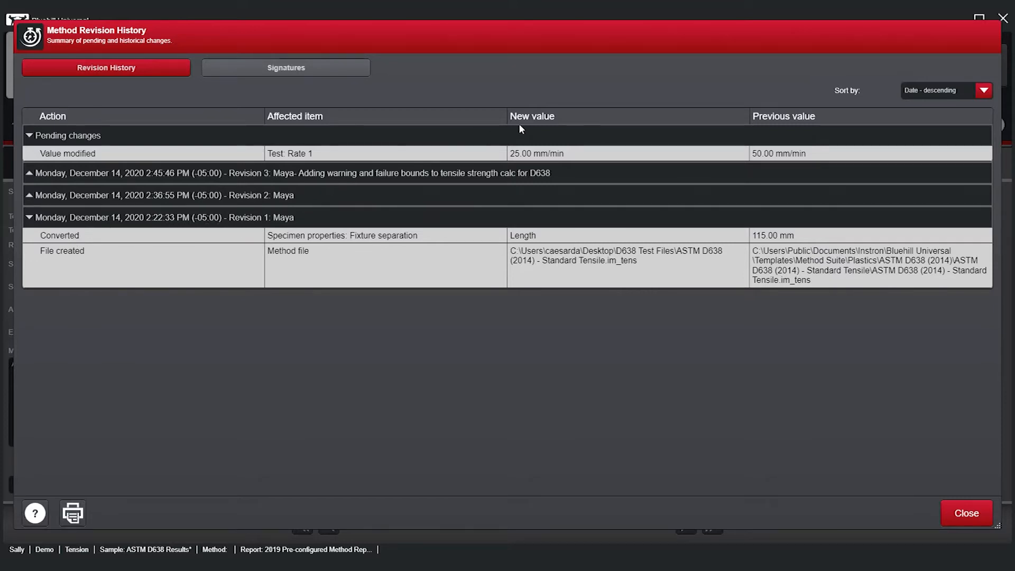
{"action": "mouse_move", "coordinate": [670, 136]}
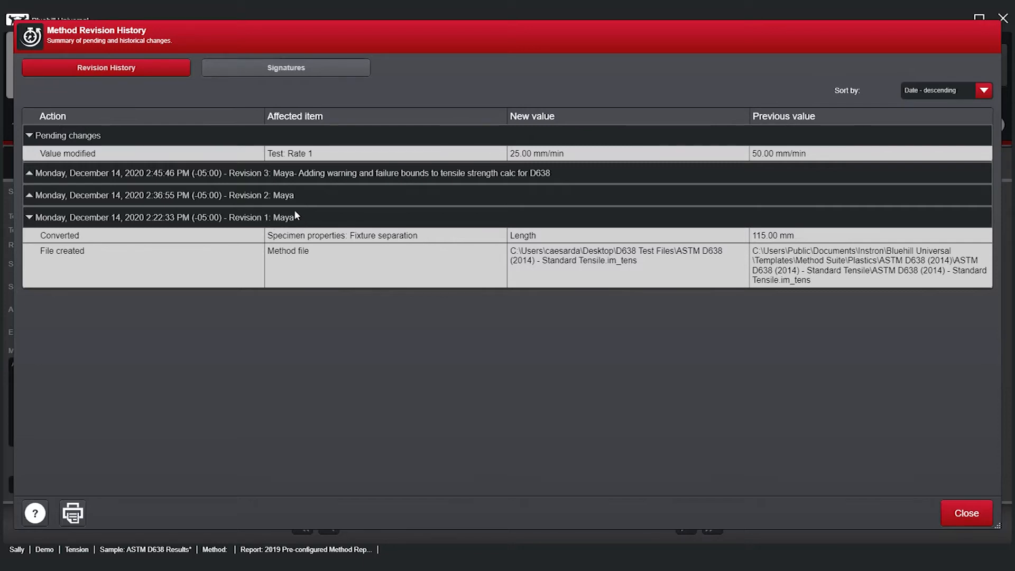
{"action": "left_click", "coordinate": [29, 136]}
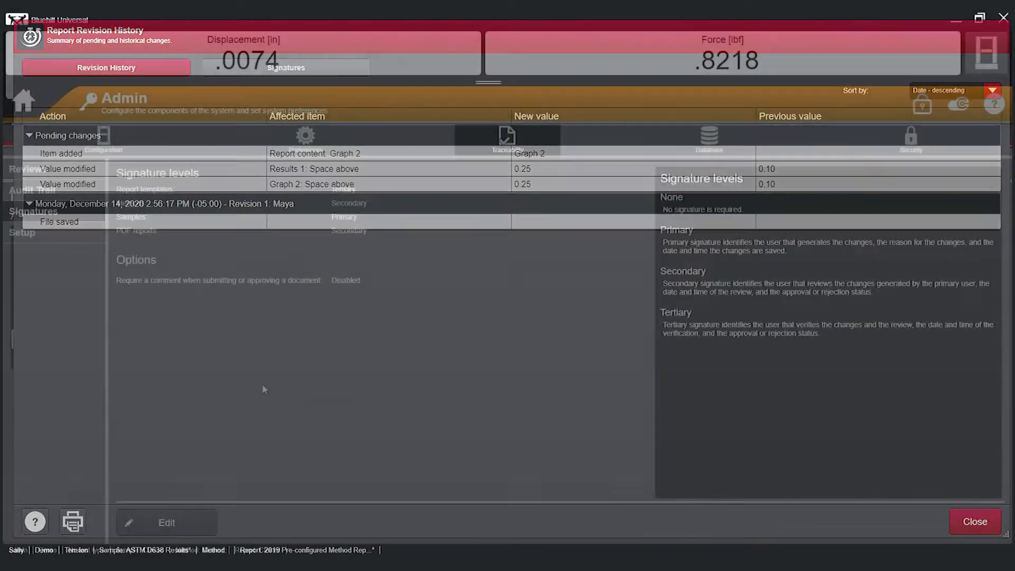
- Edit the signature levels and view the Report templates options None/Primary/Secondary/Tertiary
{"action": "left_click", "coordinate": [974, 522]}
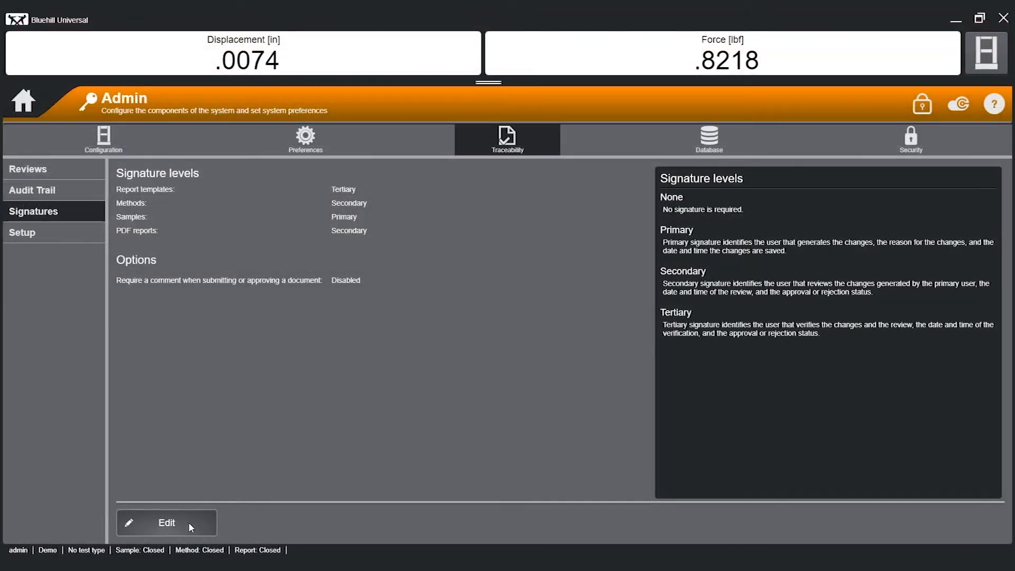
{"action": "left_click", "coordinate": [166, 522]}
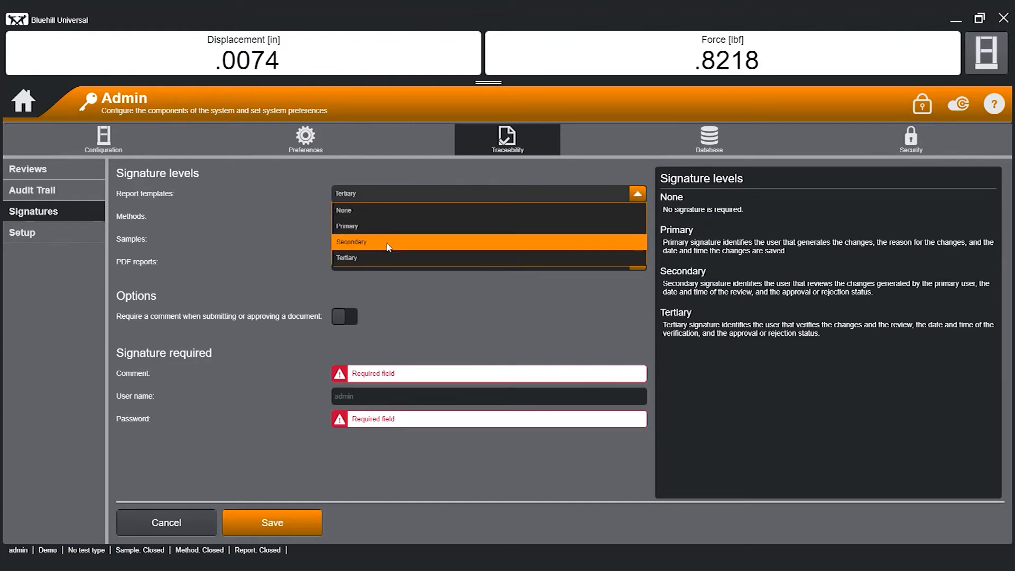
{"action": "mouse_move", "coordinate": [383, 258]}
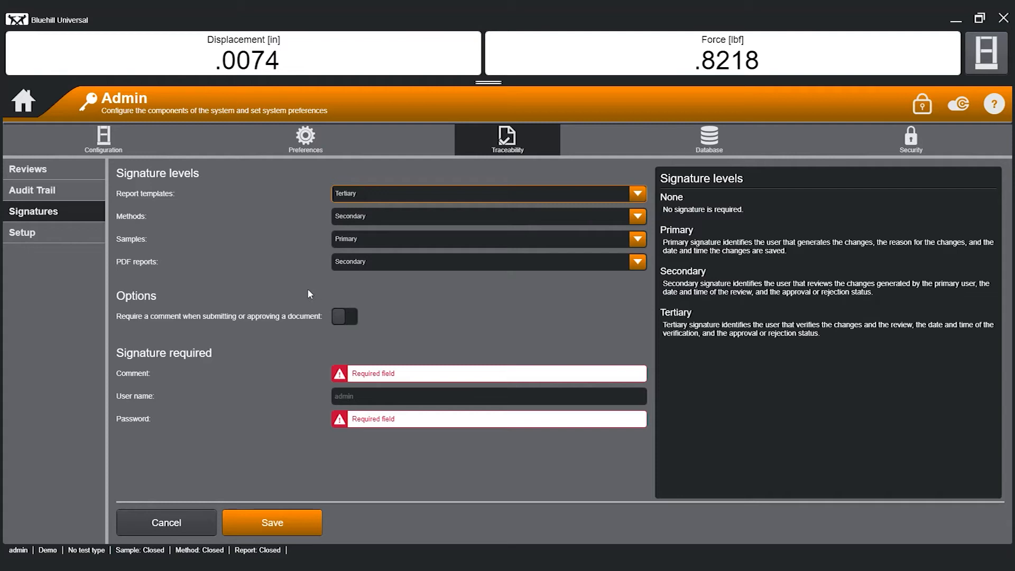
{"action": "mouse_move", "coordinate": [122, 252]}
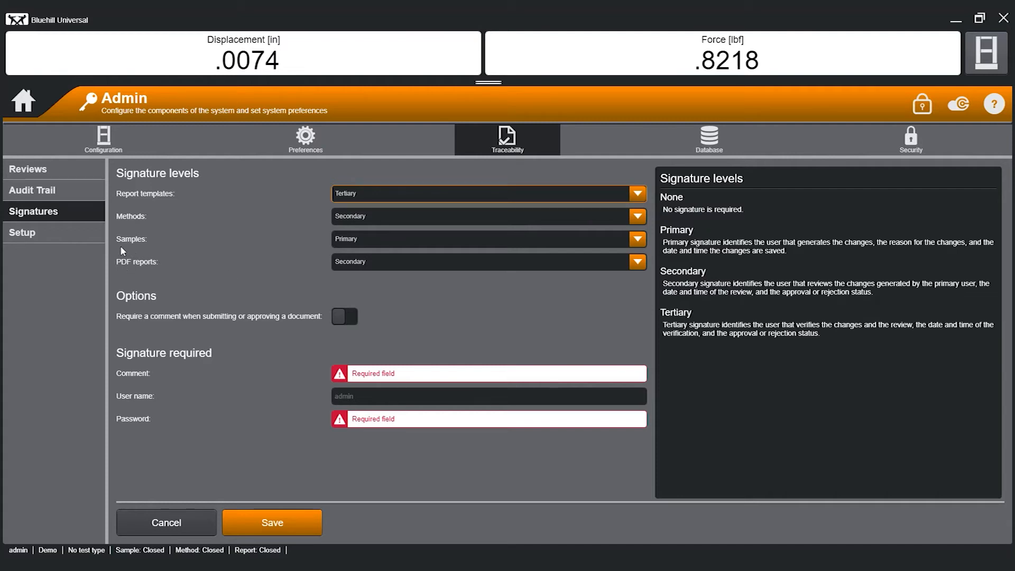
{"action": "mouse_move", "coordinate": [247, 230]}
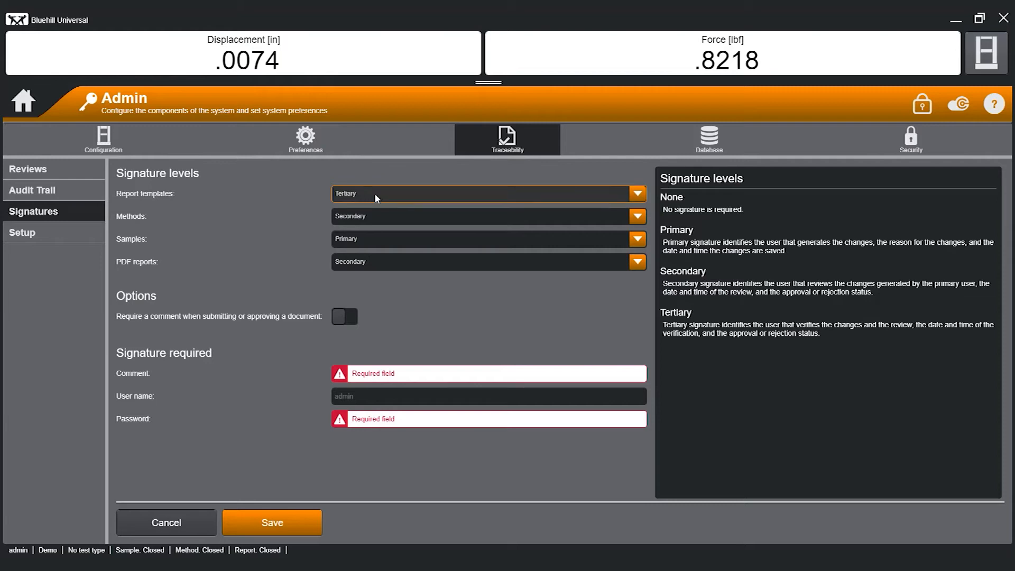
{"action": "left_click", "coordinate": [482, 192]}
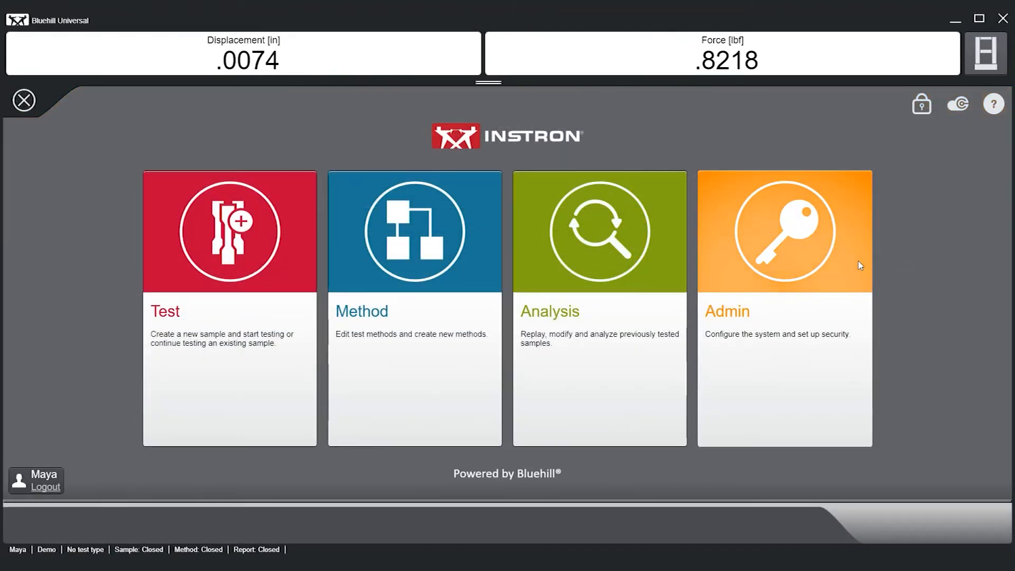
- Approve the Rate 1 method change with comment 'rate is approved!' and password
{"action": "left_click", "coordinate": [784, 232]}
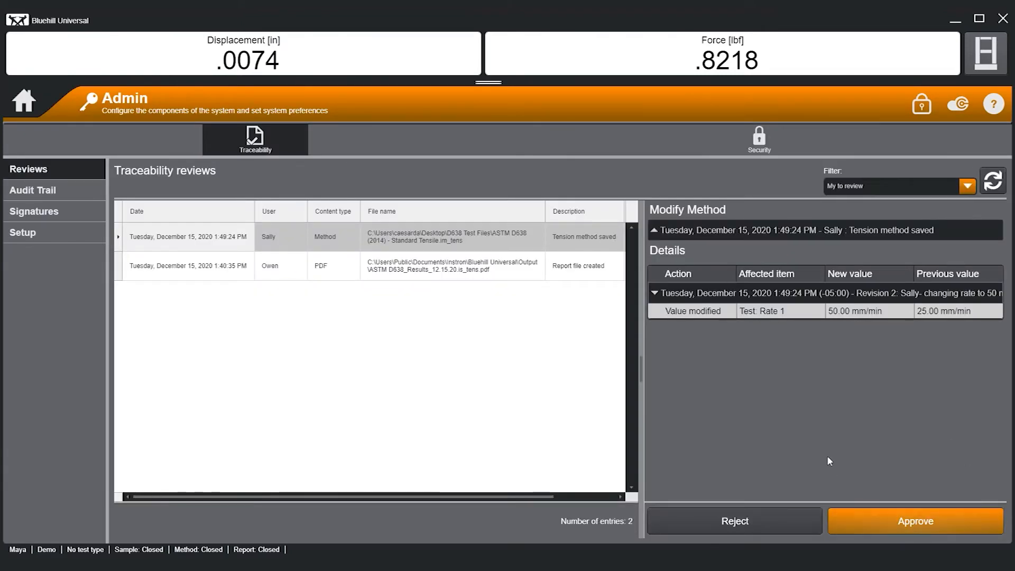
{"action": "left_click", "coordinate": [915, 520]}
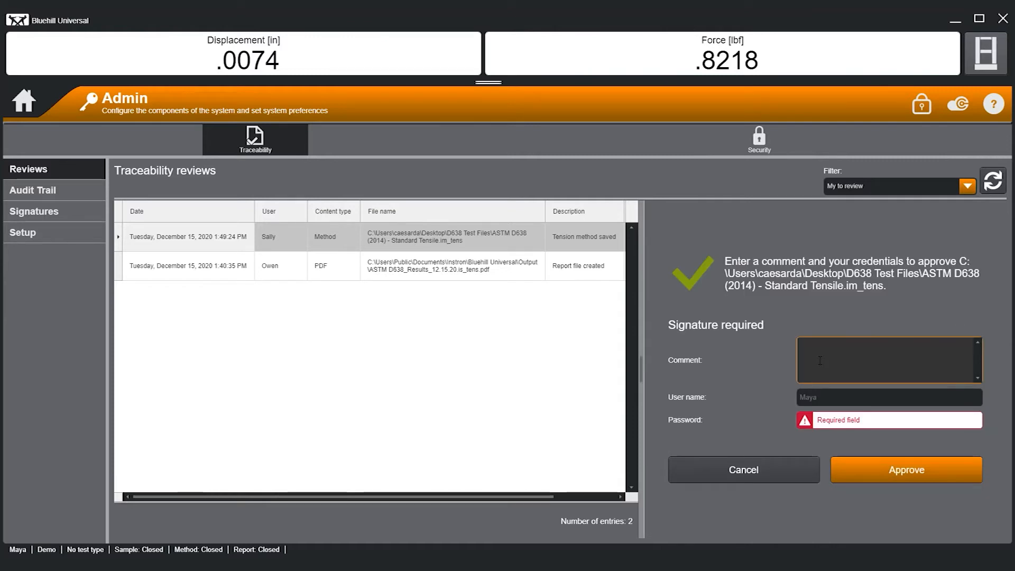
{"action": "type", "text": "rate is ap"}
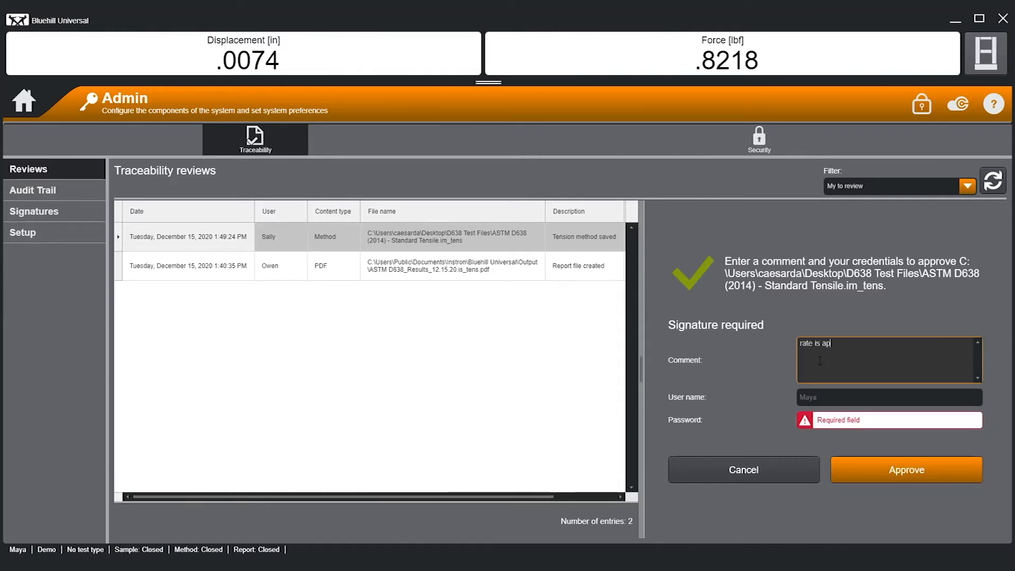
{"action": "type", "text": "proved!"}
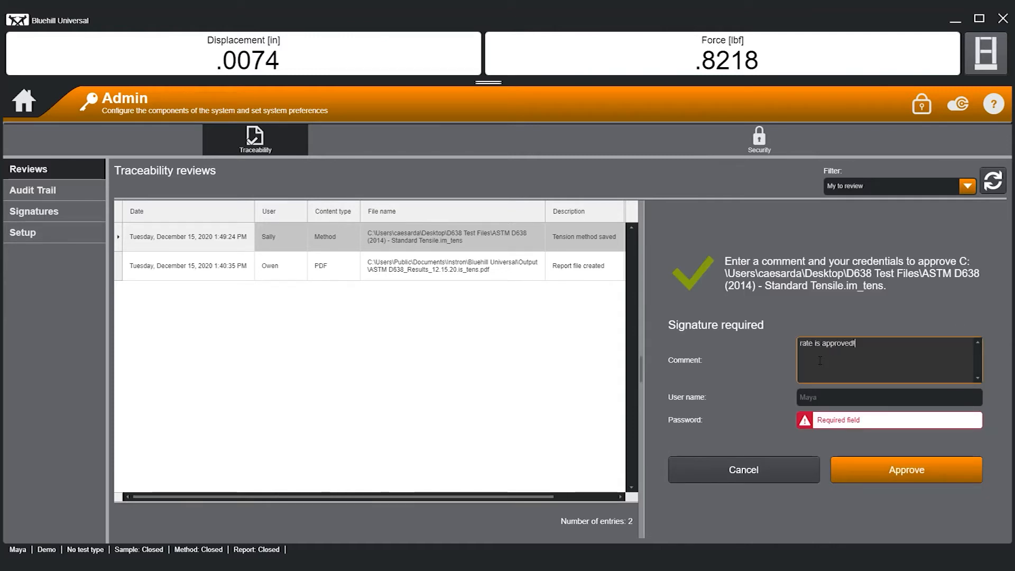
{"action": "type", "text": "•••"}
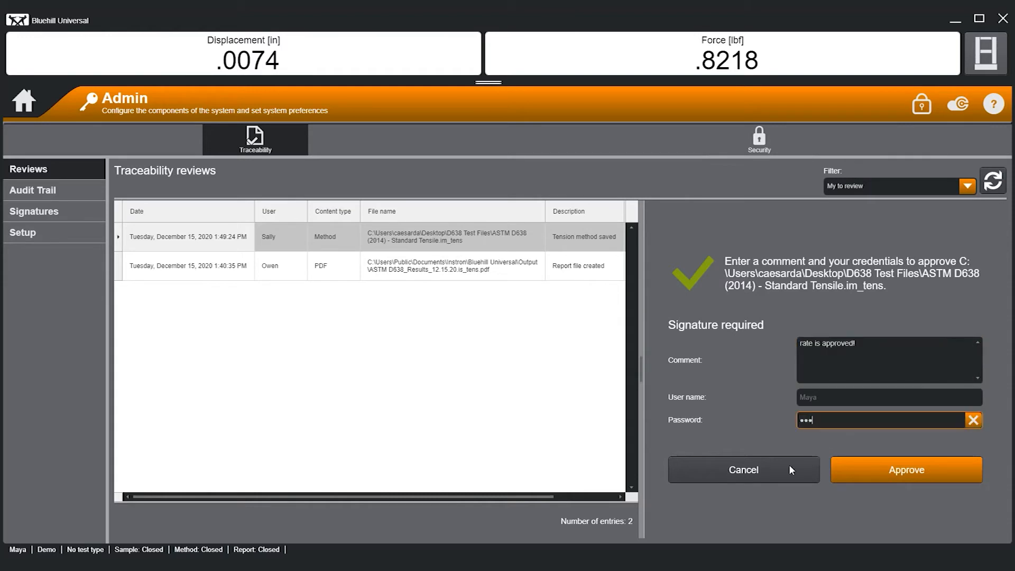
{"action": "left_click", "coordinate": [905, 469]}
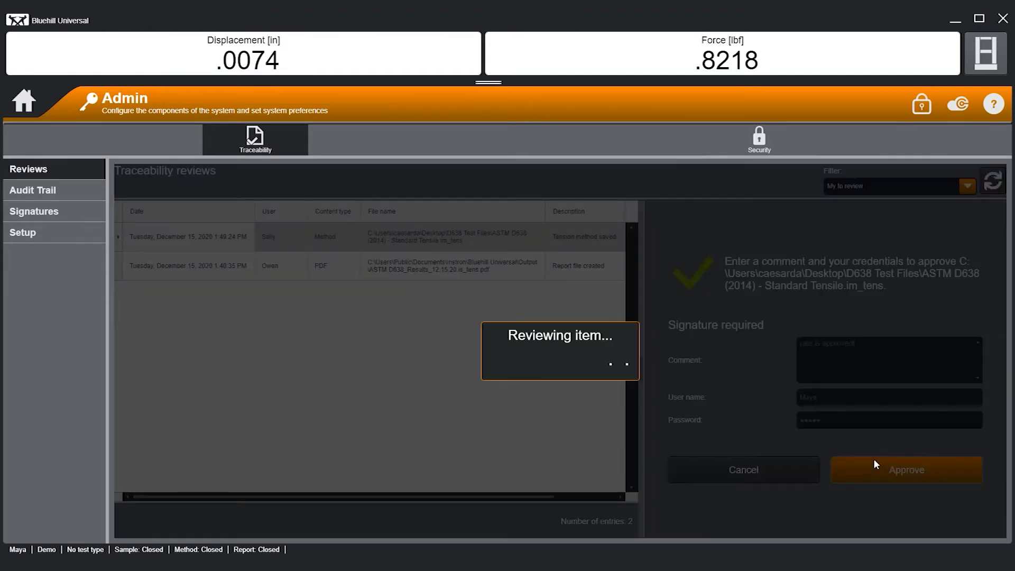
{"action": "left_click", "coordinate": [905, 469]}
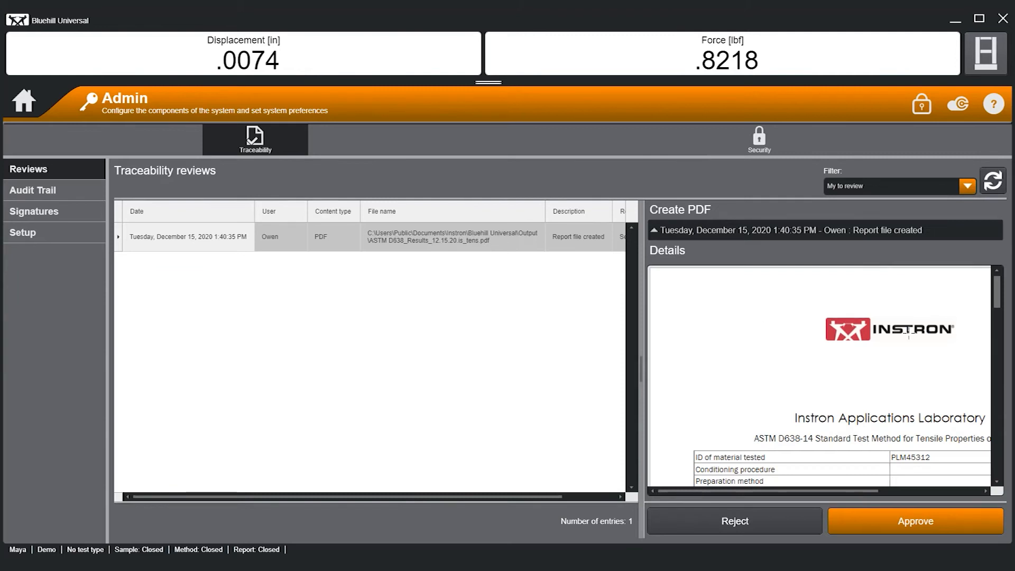
- Show the primary signature approval by Owen on the pending PDF report
{"action": "scroll", "scroll_direction": "down", "scroll_amount": 3}
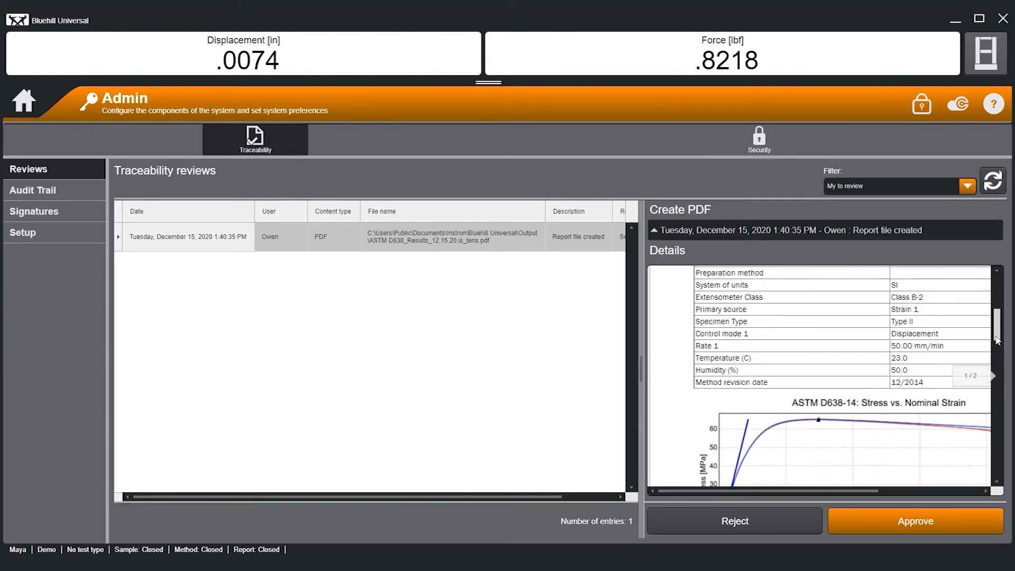
{"action": "left_click", "coordinate": [985, 376]}
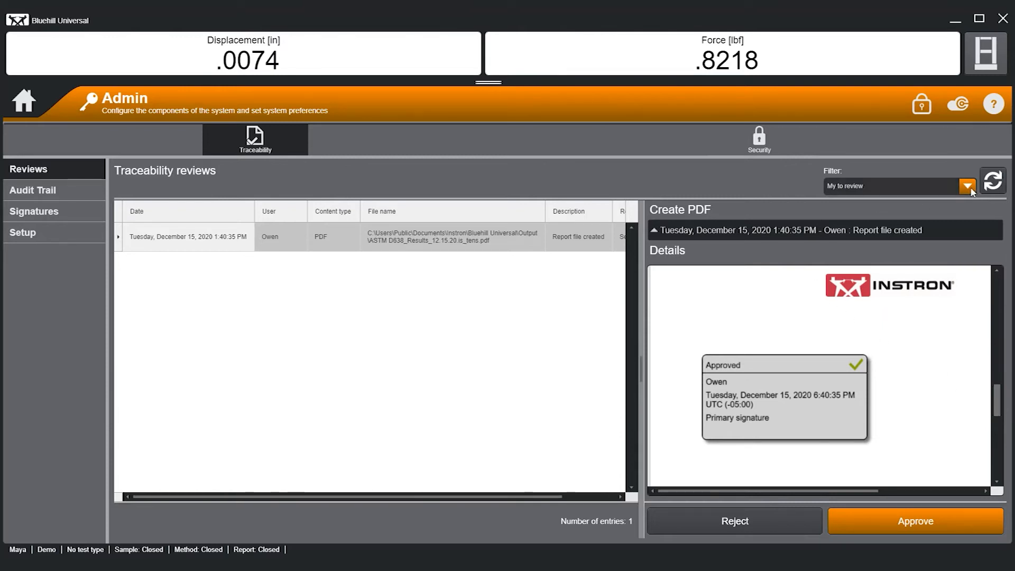
{"action": "left_click", "coordinate": [965, 186]}
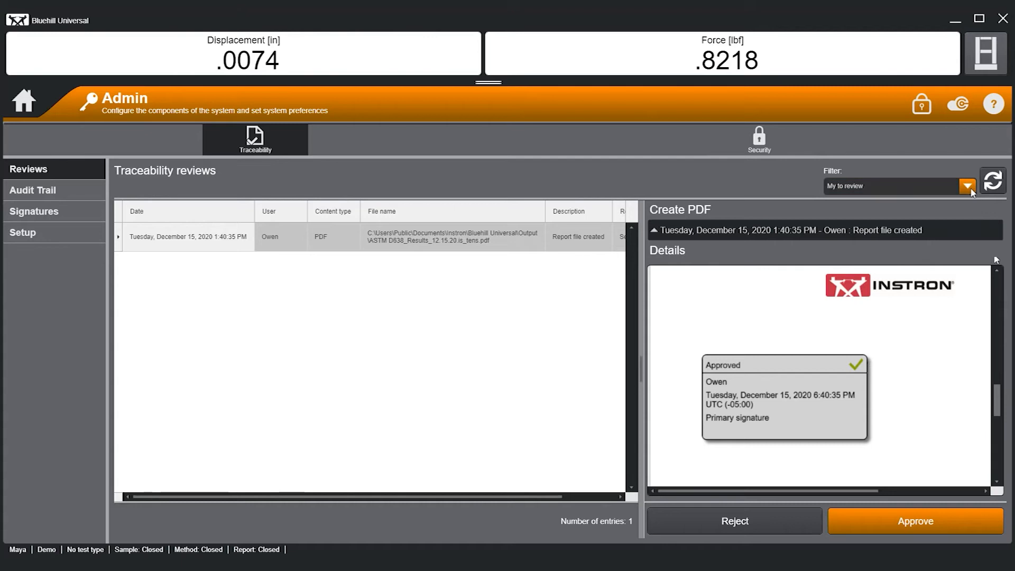
{"action": "mouse_move", "coordinate": [33, 190]}
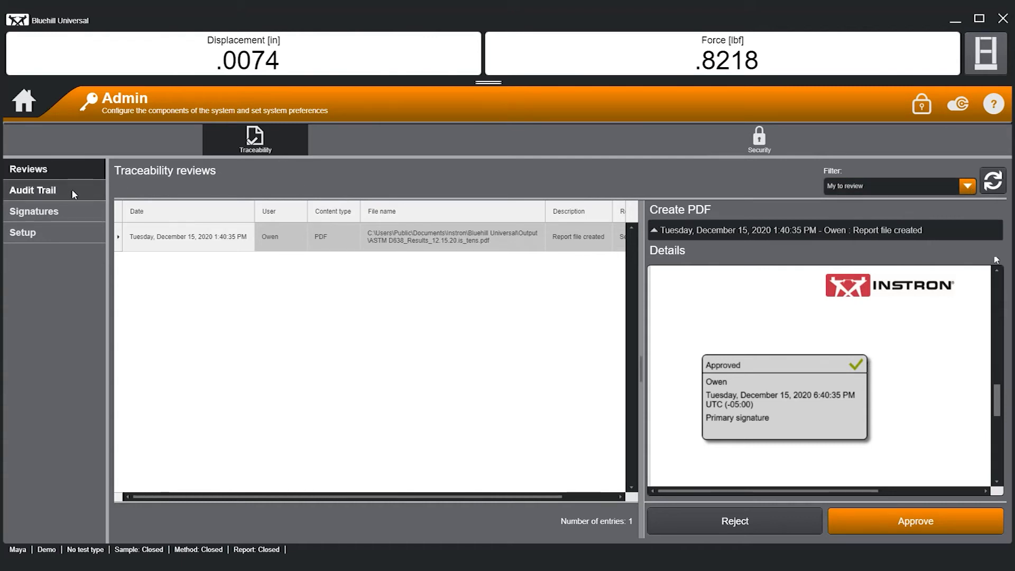
- Display the audit trail of 327 entries and inspect the Entry type filter
{"action": "left_click", "coordinate": [33, 190]}
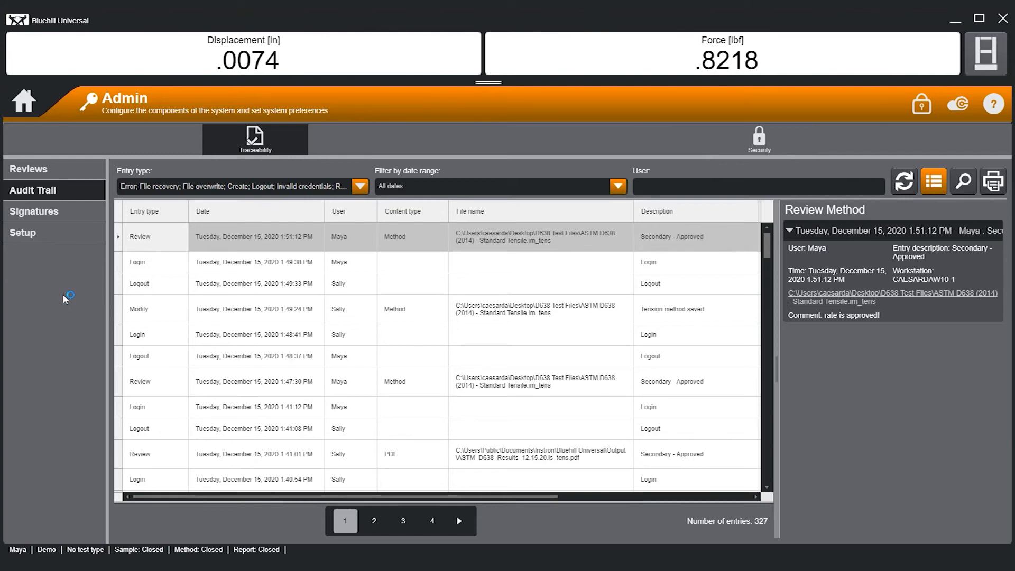
{"action": "mouse_move", "coordinate": [82, 297]}
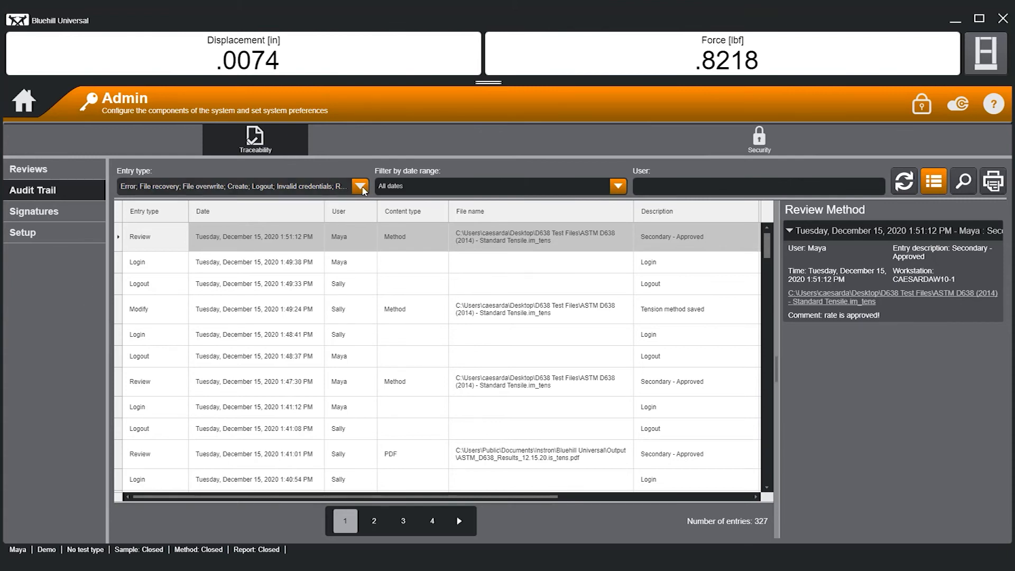
{"action": "left_click", "coordinate": [359, 186]}
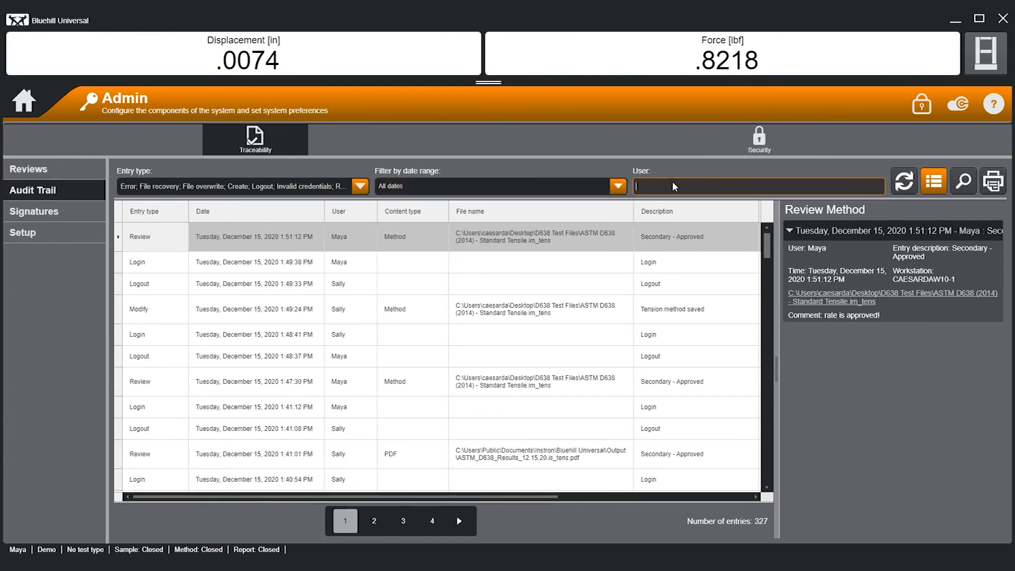
- Filter the audit trail to user Sally, leaving her 37 entries
{"action": "type", "text": "Sally"}
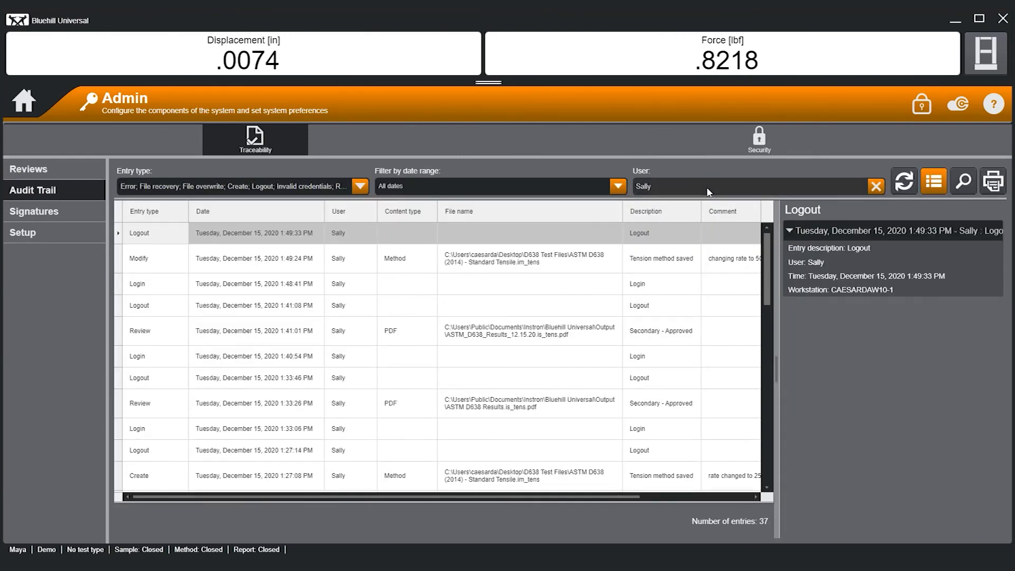
{"action": "mouse_move", "coordinate": [307, 343]}
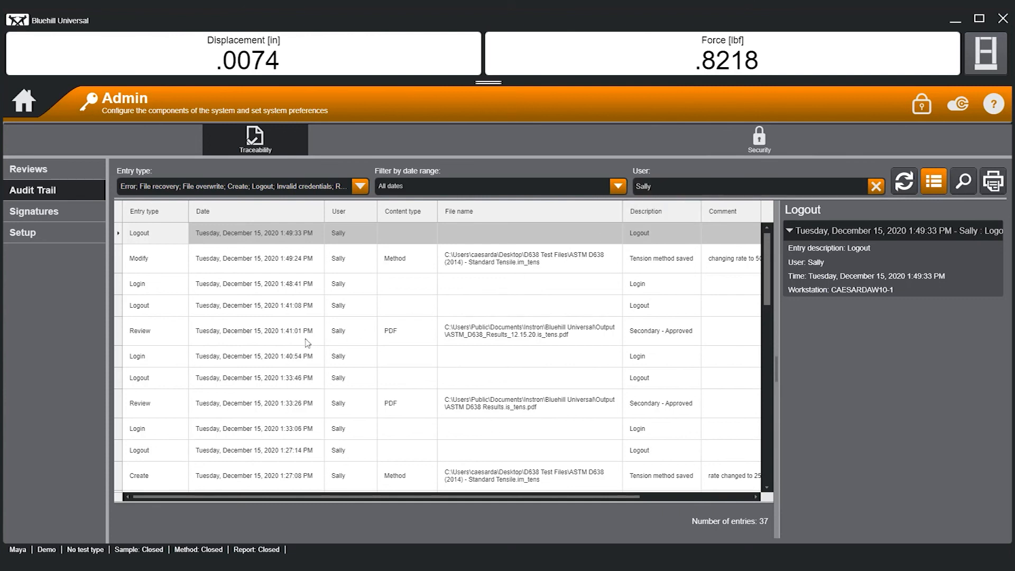
{"action": "mouse_move", "coordinate": [765, 171]}
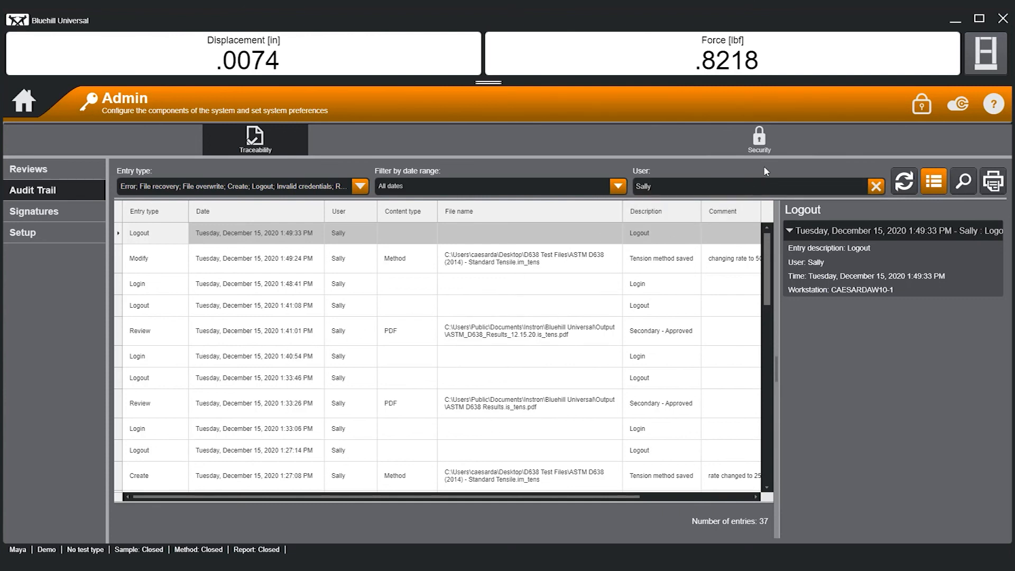